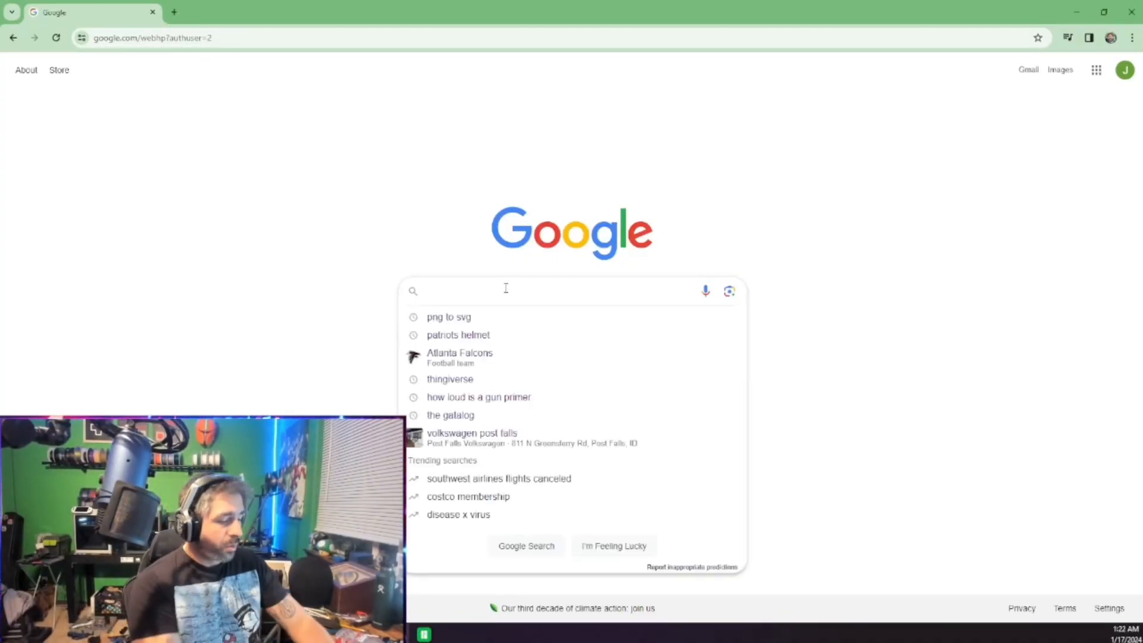
Step: Search Google for 'makers world'
{"action": "type", "text": "makers"}
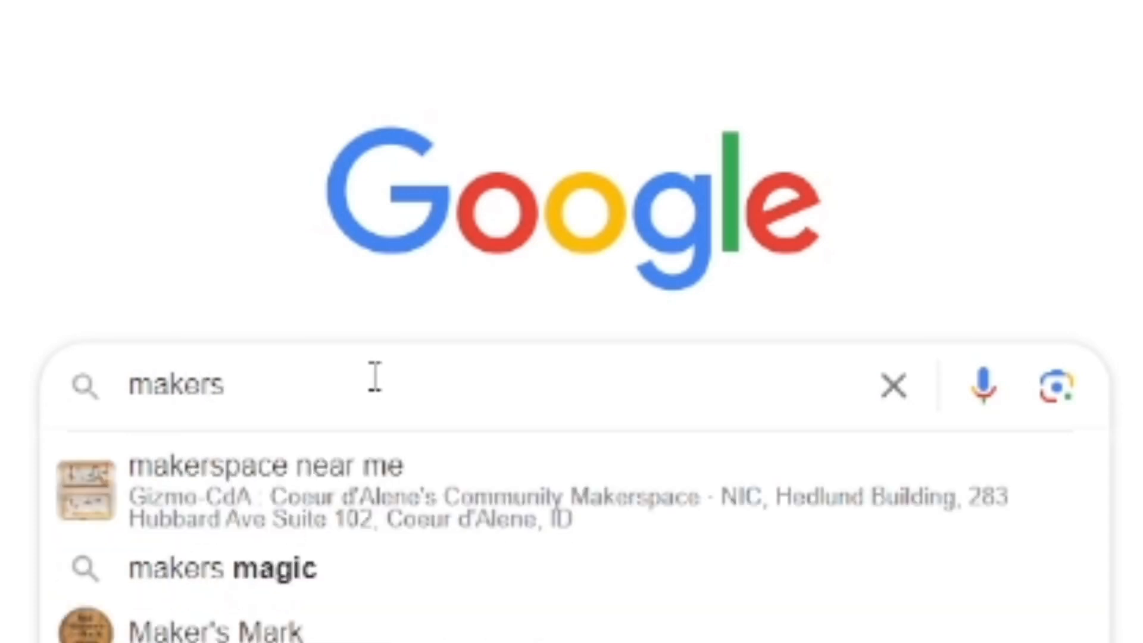
{"action": "type", "text": "world"}
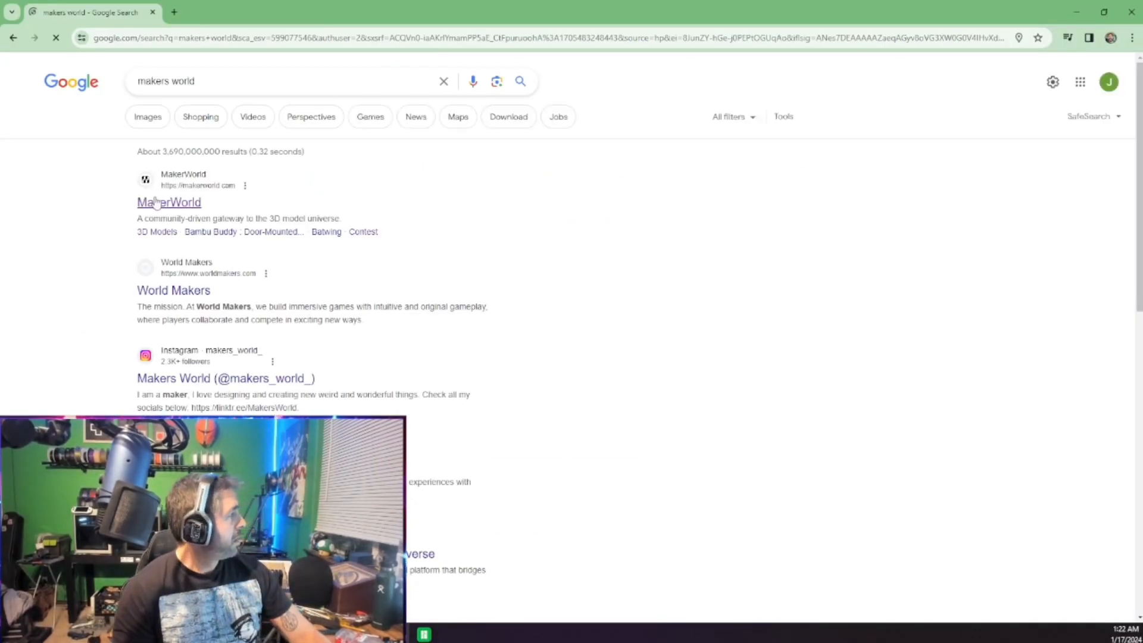
Step: Open makerworld.com from the top search result
{"action": "left_click", "coordinate": [169, 202]}
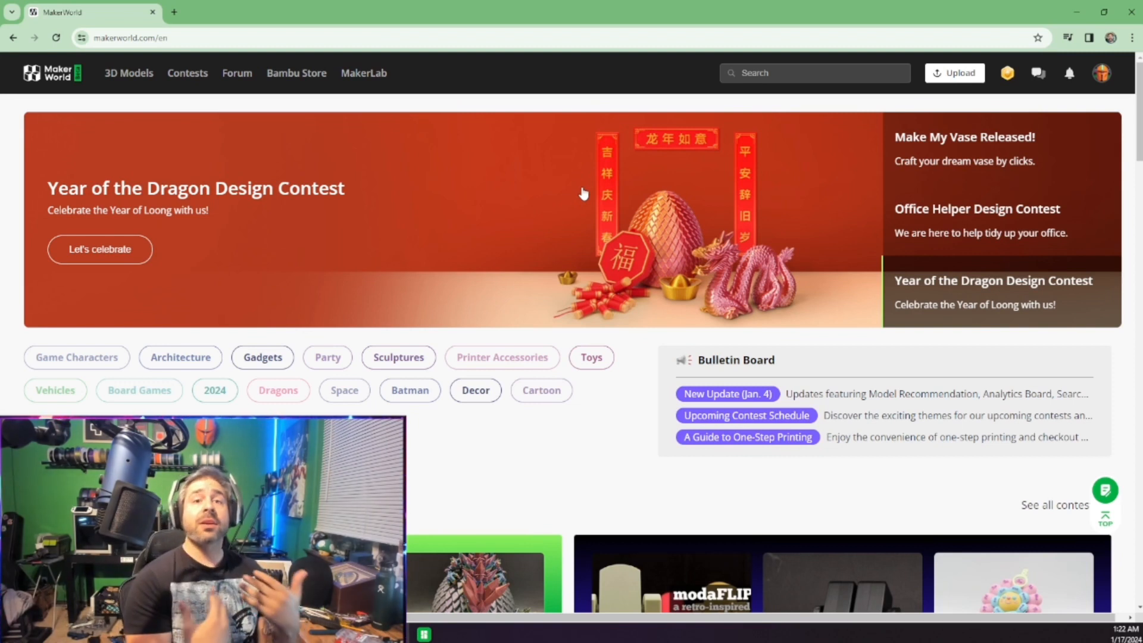
{"action": "mouse_move", "coordinate": [671, 180]}
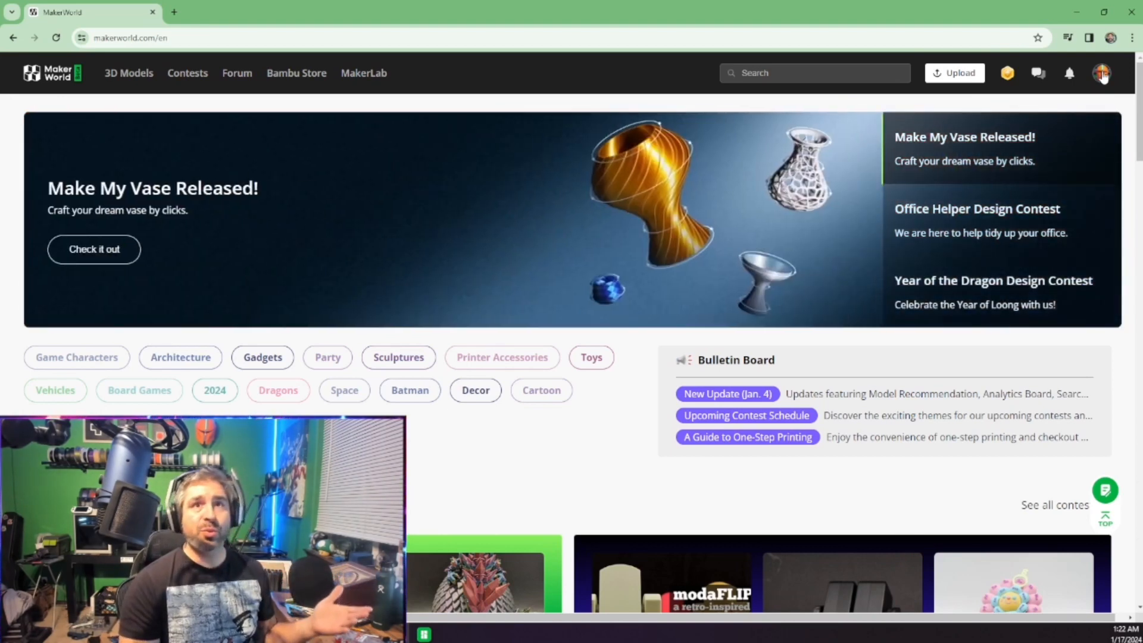
Step: Open the account's Uploads and scroll through the published football helmet models
{"action": "left_click", "coordinate": [1101, 72]}
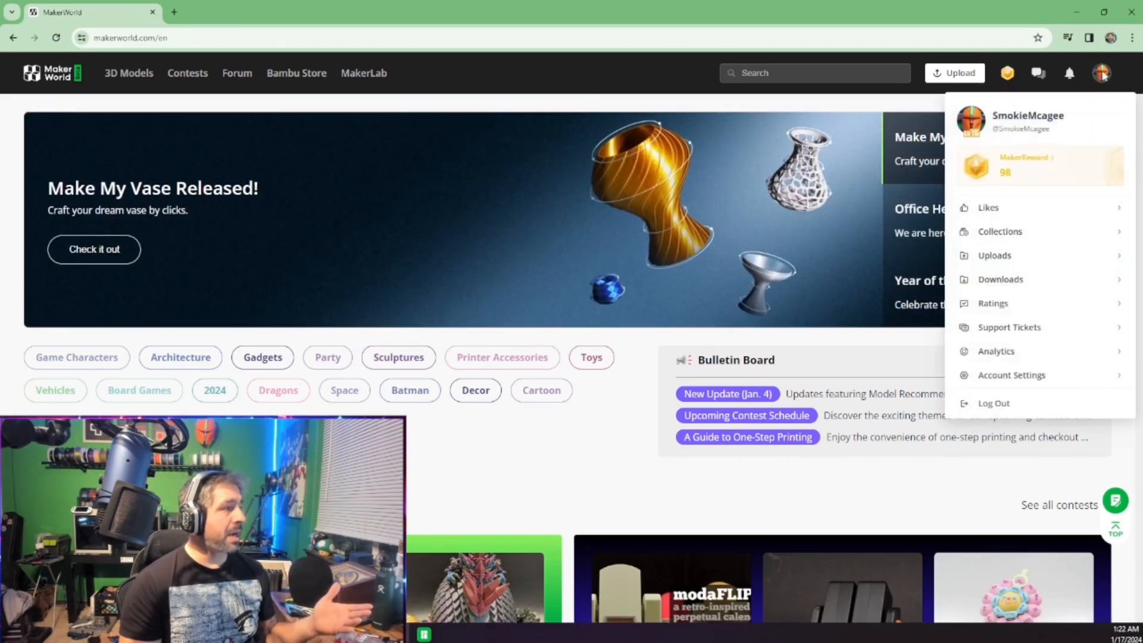
{"action": "mouse_move", "coordinate": [1029, 127]}
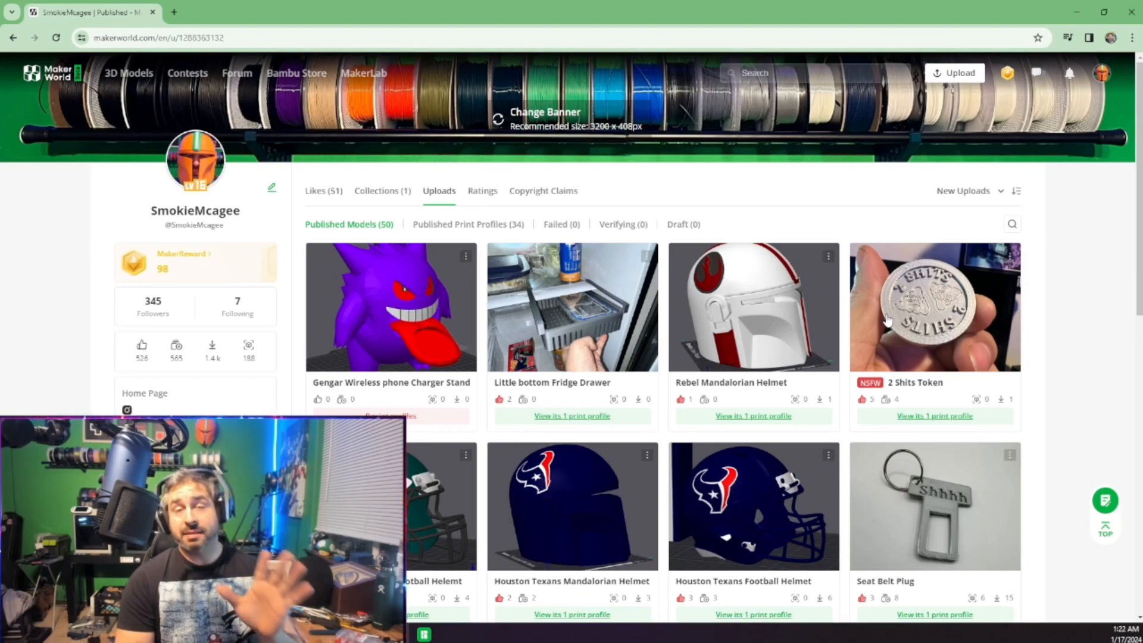
{"action": "scroll", "scroll_direction": "down", "scroll_amount": 3}
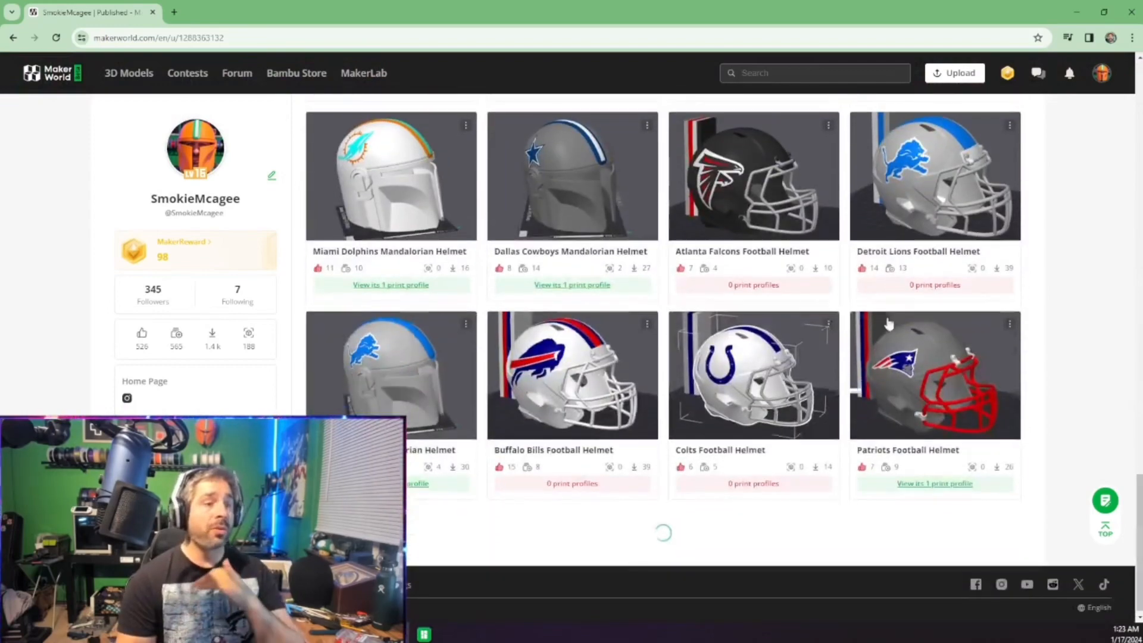
{"action": "scroll", "scroll_direction": "down", "scroll_amount": 3}
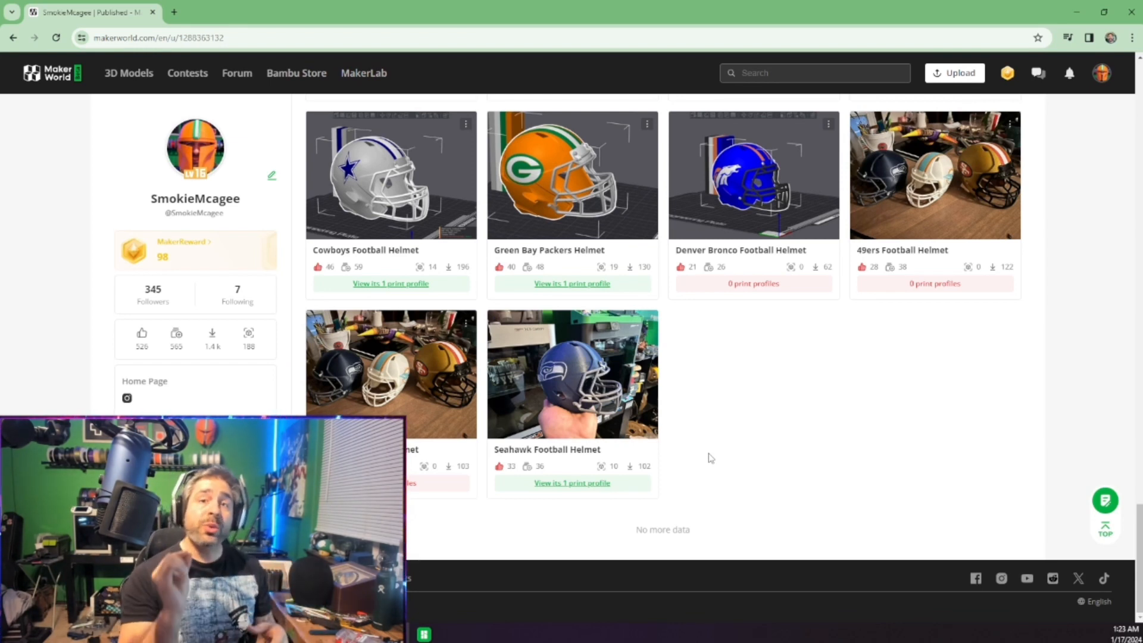
{"action": "mouse_move", "coordinate": [860, 406]}
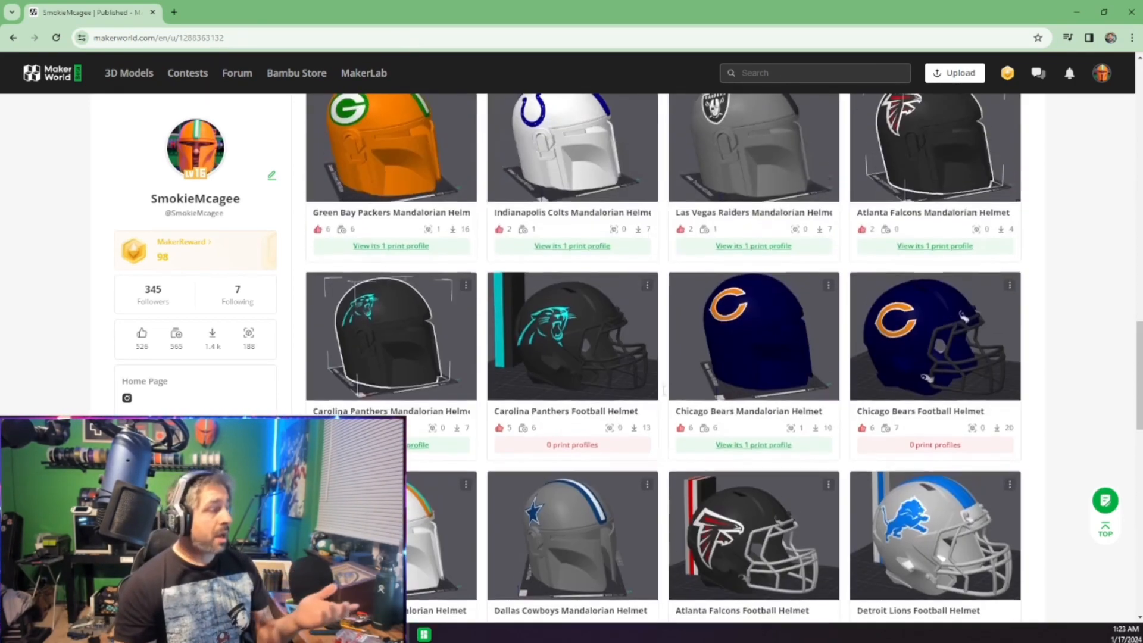
{"action": "scroll", "scroll_direction": "down", "scroll_amount": 3}
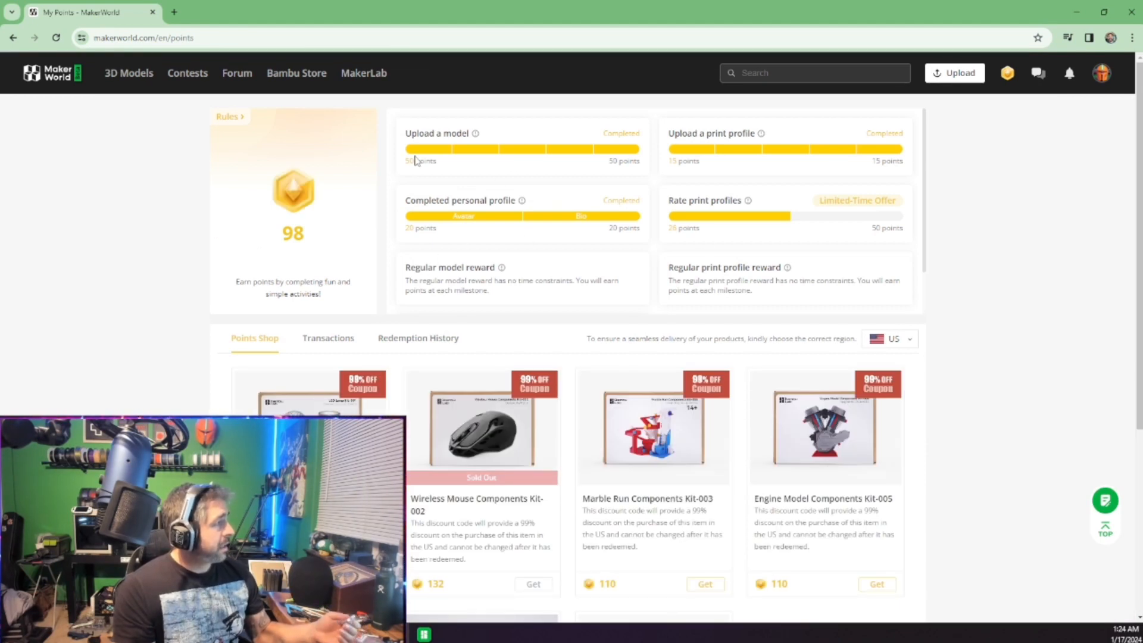
{"action": "mouse_move", "coordinate": [416, 159]}
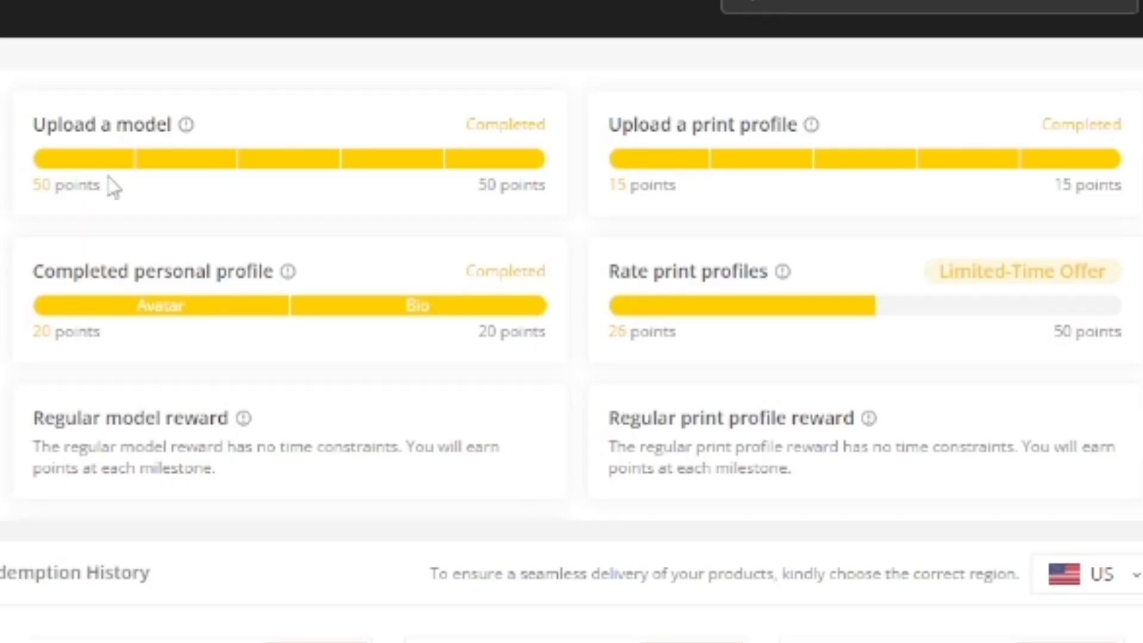
{"action": "mouse_move", "coordinate": [153, 232]}
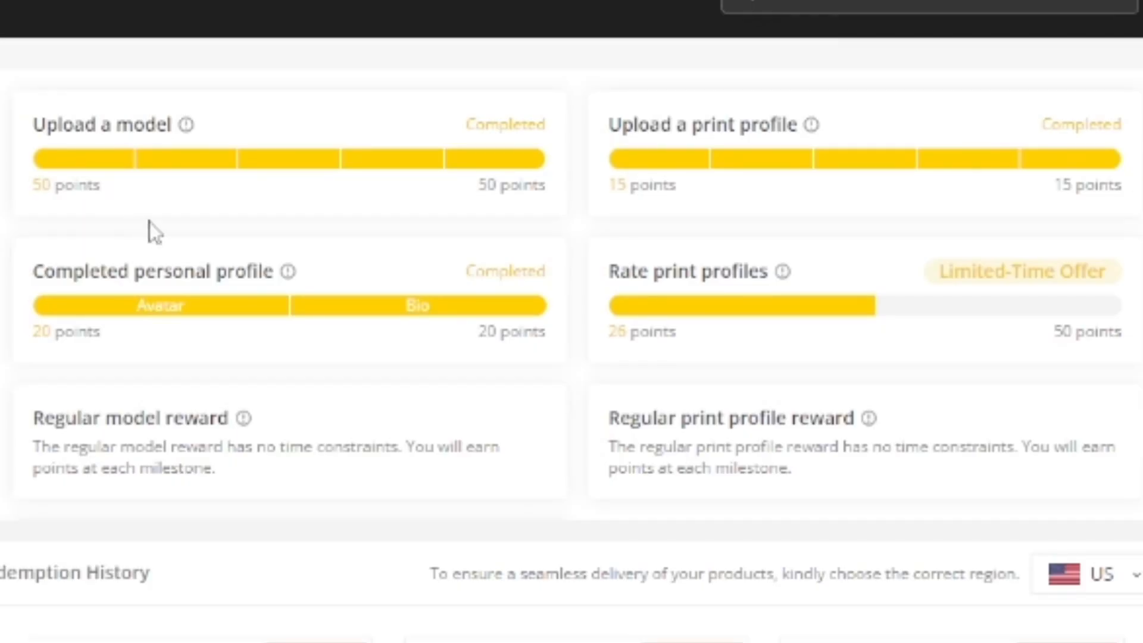
{"action": "mouse_move", "coordinate": [734, 224]}
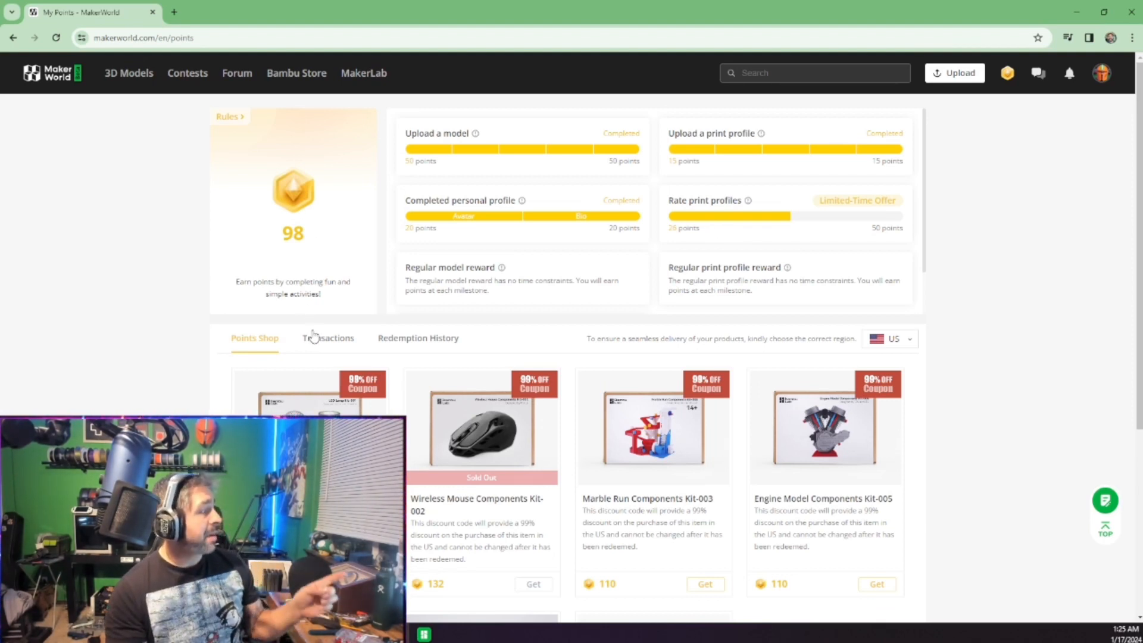
Step: Show Transactions and scroll to the +10 helmet publishing and +30 download rewards
{"action": "left_click", "coordinate": [328, 337]}
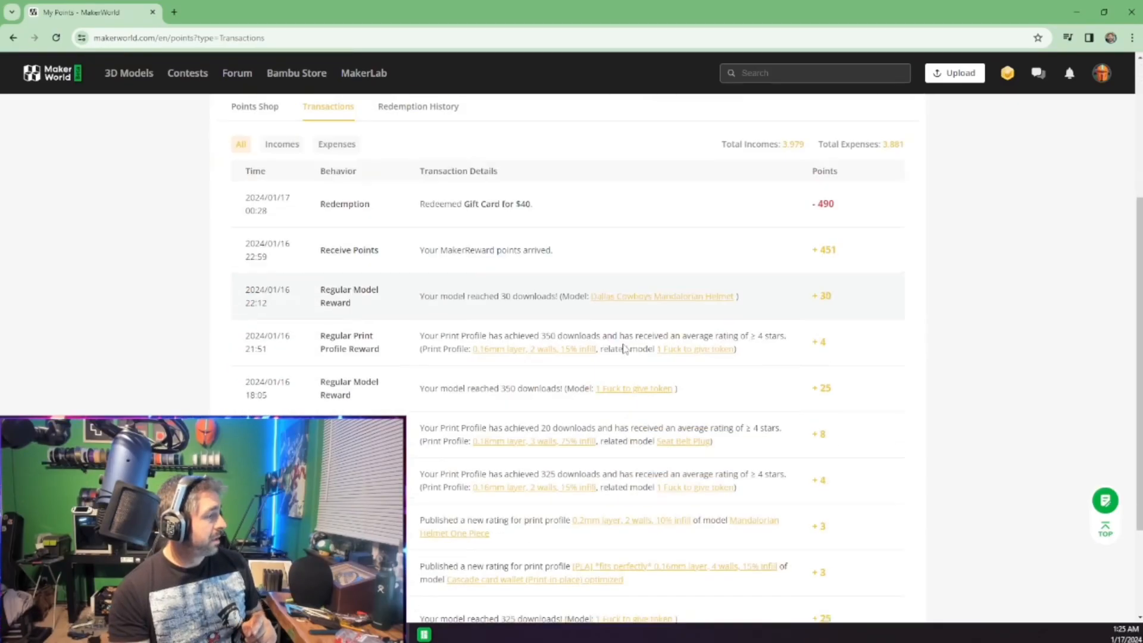
{"action": "scroll", "scroll_direction": "down", "scroll_amount": 3}
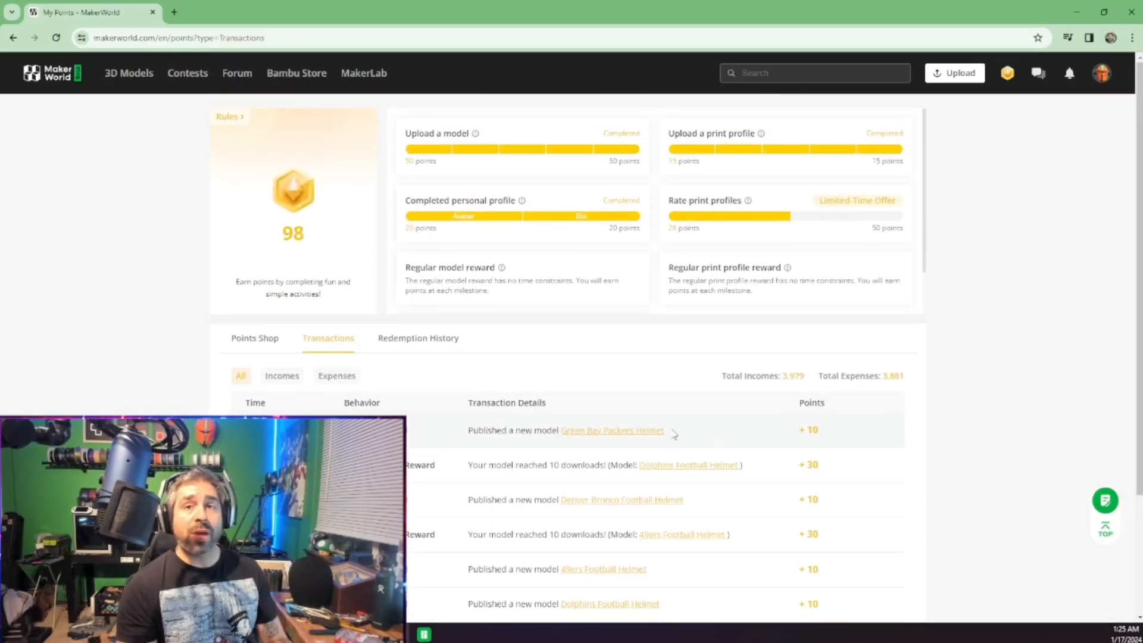
Step: Show Redemption History and scroll through the $40 gift cards at 490 points
{"action": "left_click", "coordinate": [418, 337]}
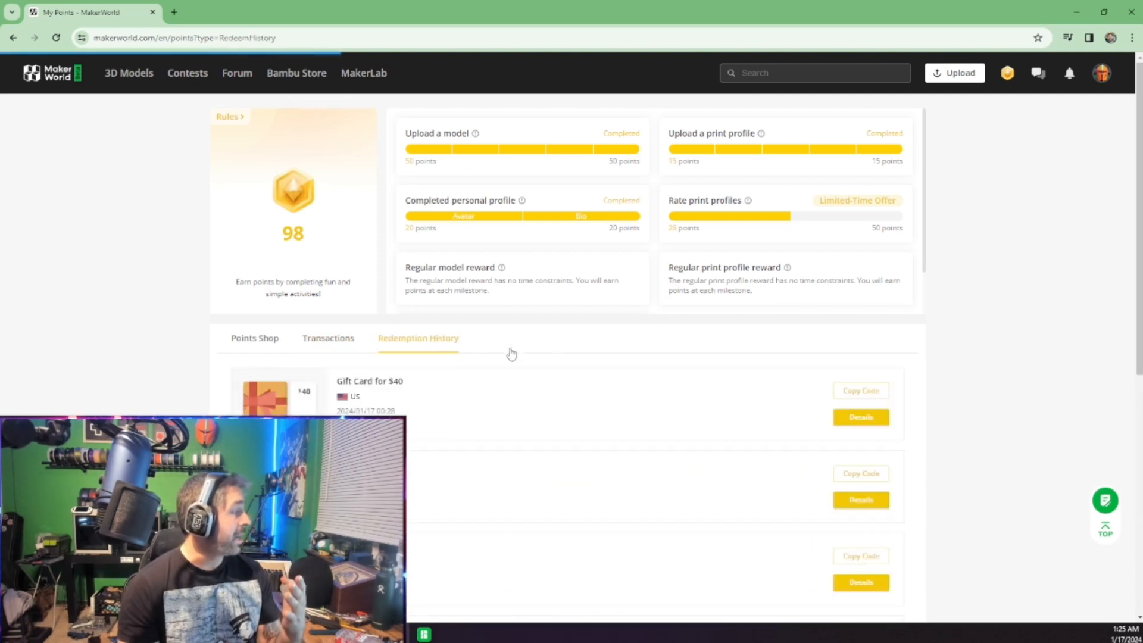
{"action": "scroll", "scroll_direction": "down", "scroll_amount": 3}
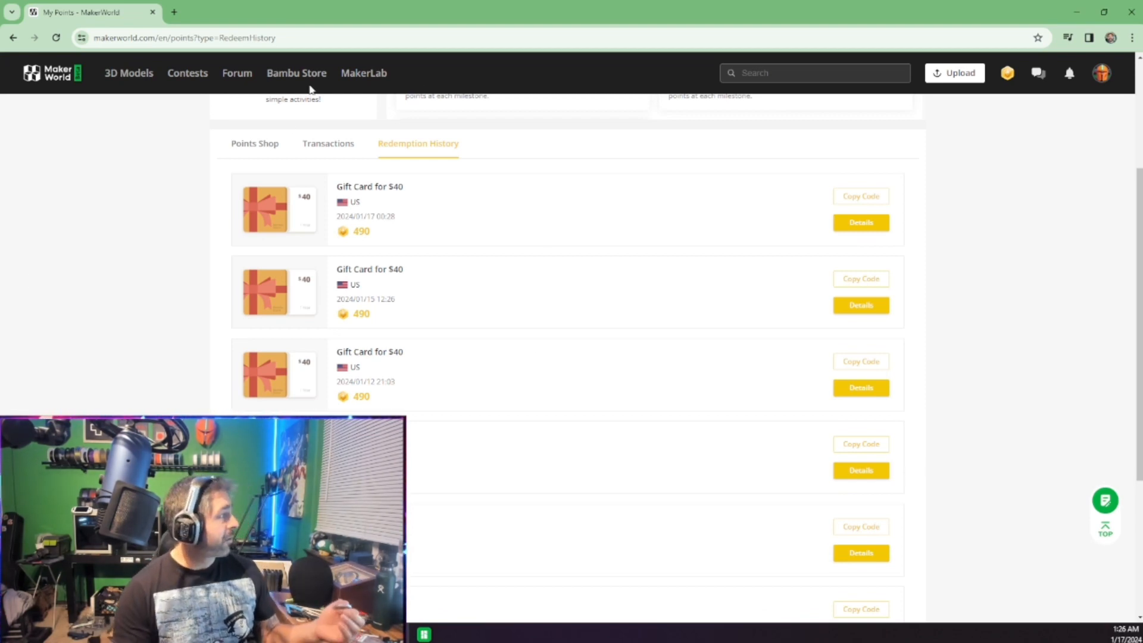
Step: Return to SmokieMcagee's Uploads, showing 50 published models and 98 points
{"action": "left_click", "coordinate": [1102, 72]}
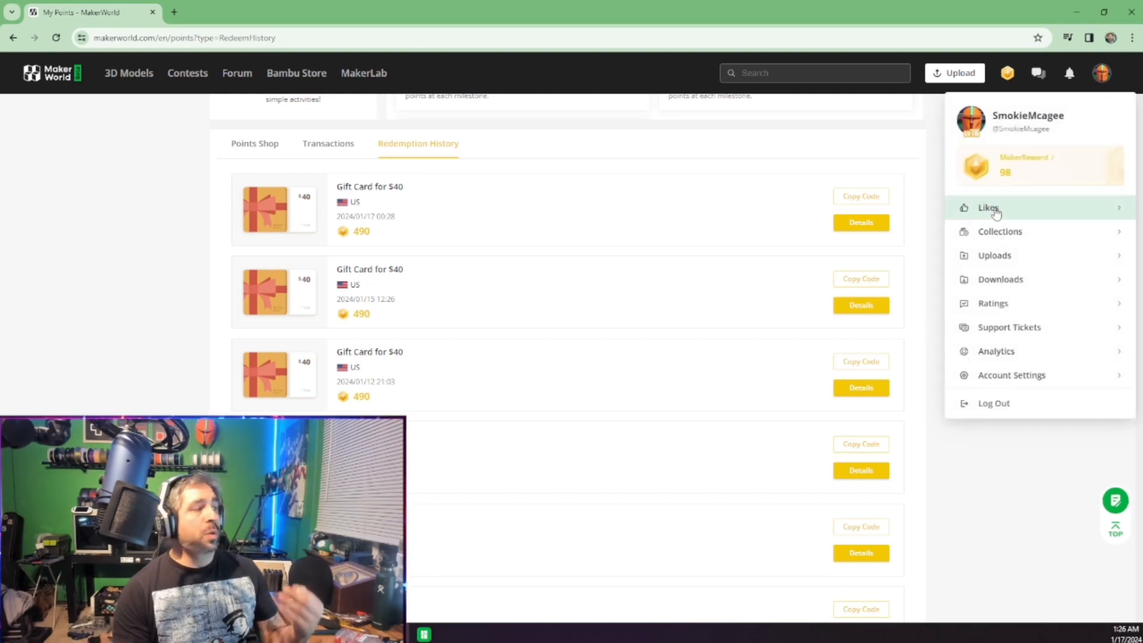
{"action": "left_click", "coordinate": [1102, 72]}
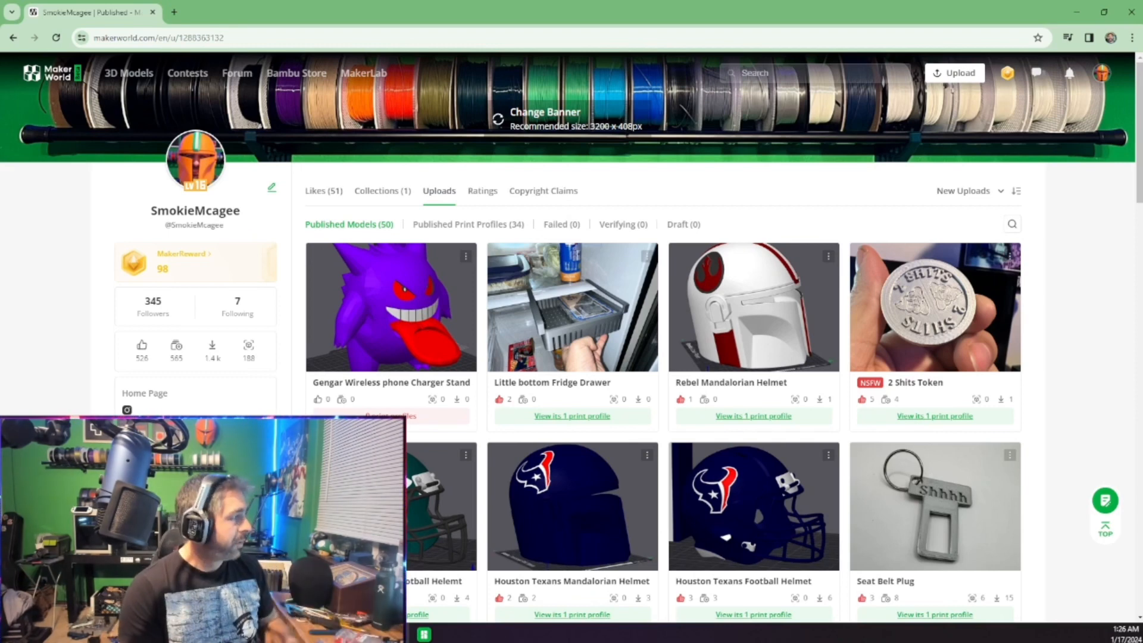
Step: View the Little bottom Fridge Drawer page, then return to the uploads list
{"action": "left_click", "coordinate": [572, 307]}
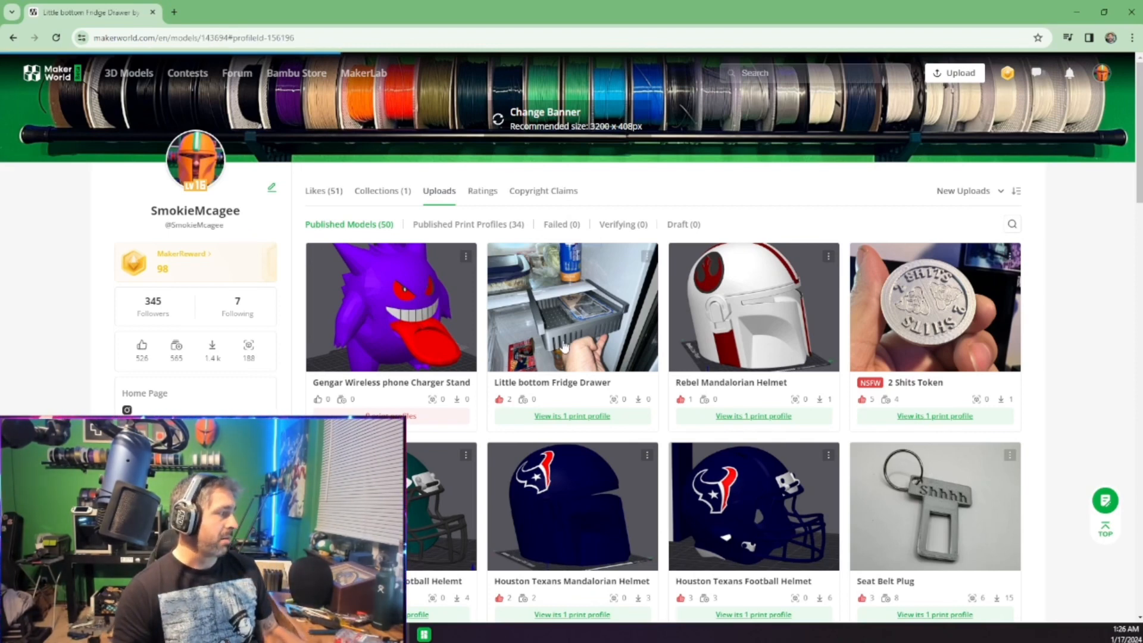
{"action": "left_click", "coordinate": [572, 307]}
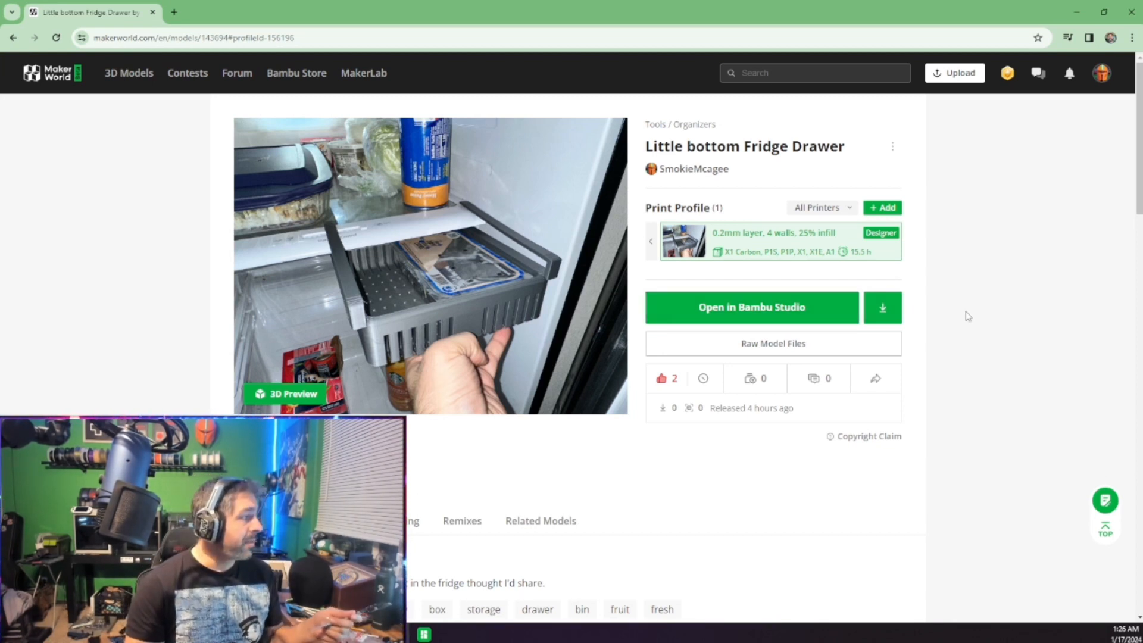
{"action": "left_click", "coordinate": [12, 37]}
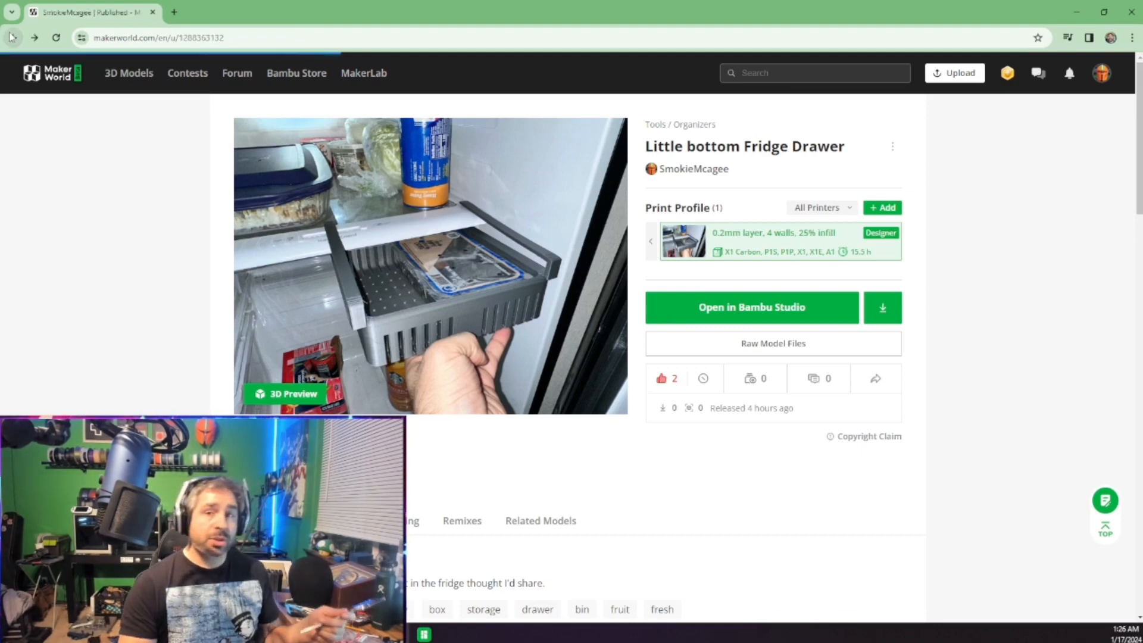
Step: Open the Rebel Mandalorian Helmet remix and scroll to its model description
{"action": "left_click", "coordinate": [693, 169]}
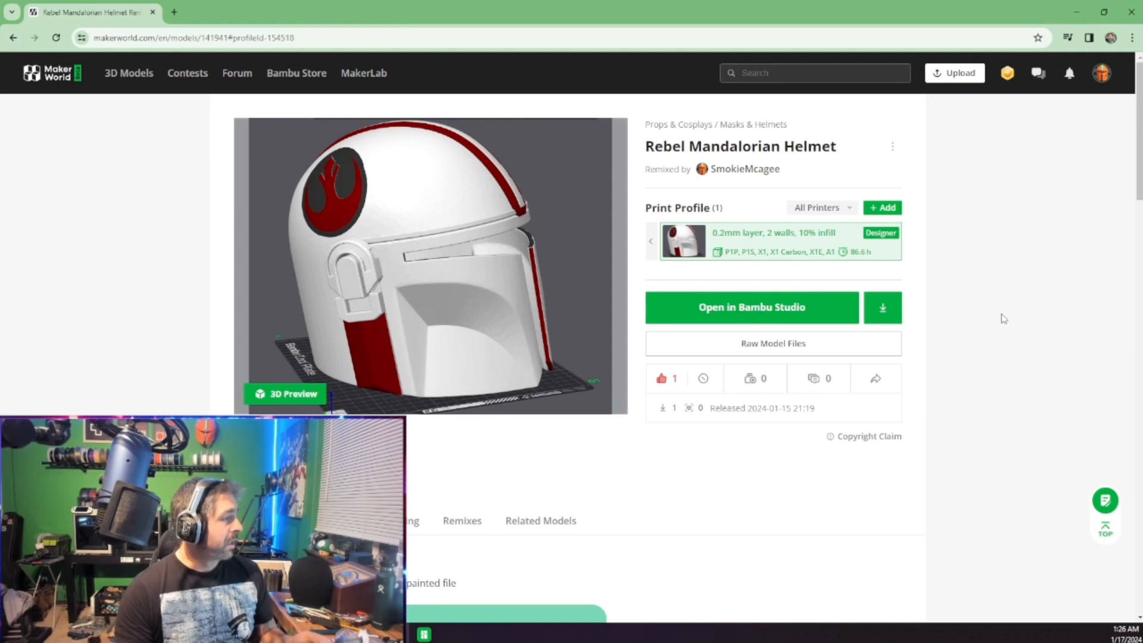
{"action": "scroll", "scroll_direction": "down", "scroll_amount": 3}
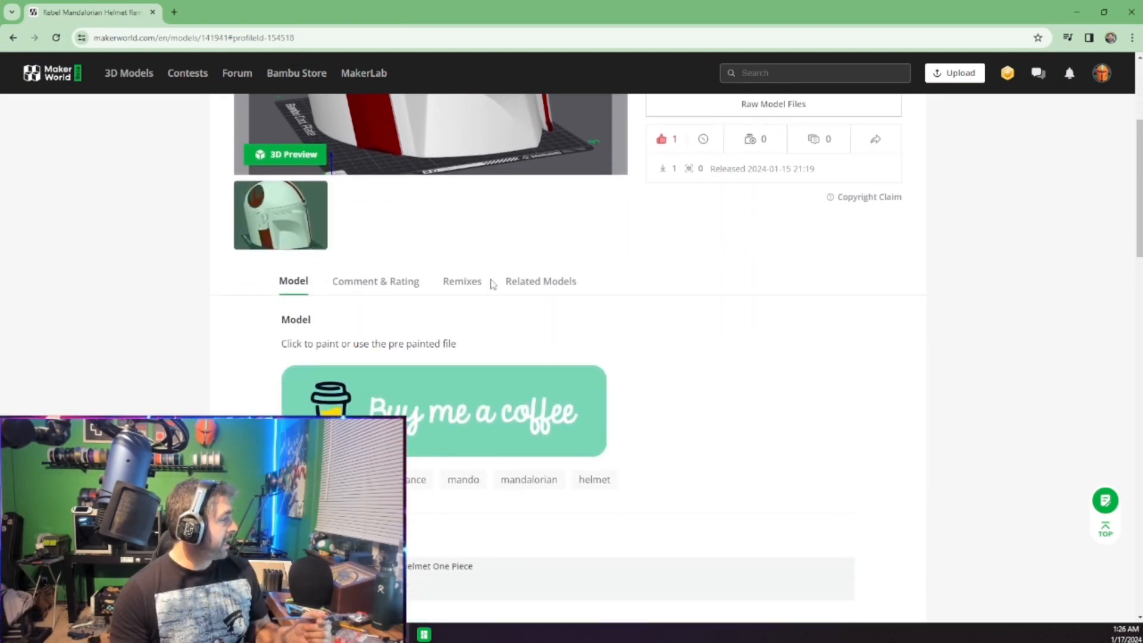
{"action": "scroll", "scroll_direction": "down", "scroll_amount": 3}
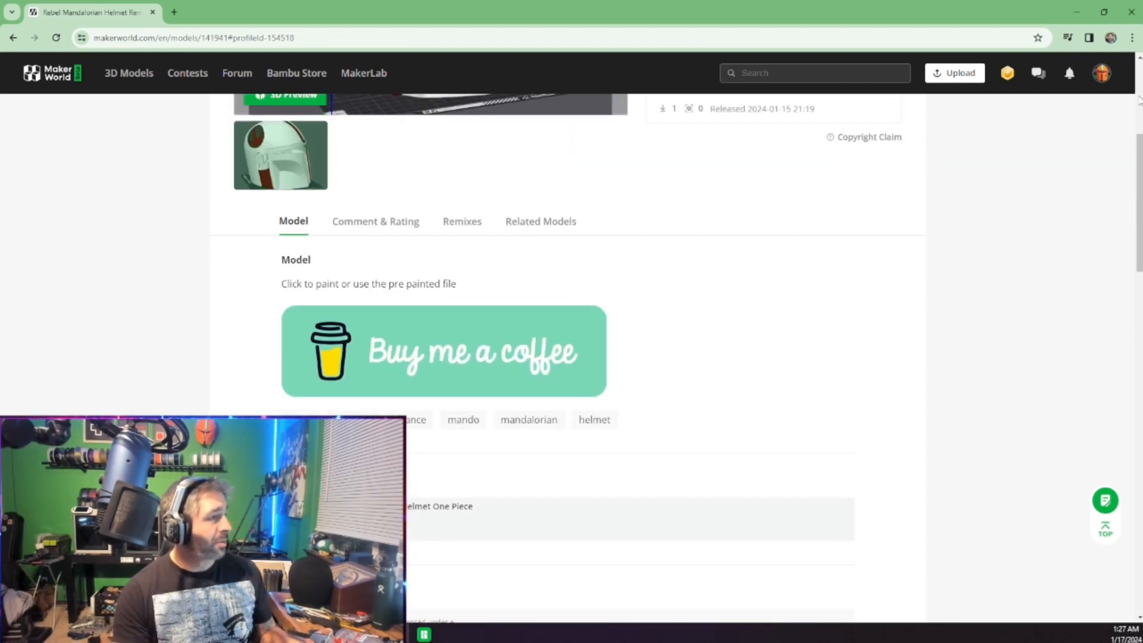
Step: Open SmokieMcagee's profile from the avatar menu and scroll its 50 published models
{"action": "left_click", "coordinate": [1102, 72]}
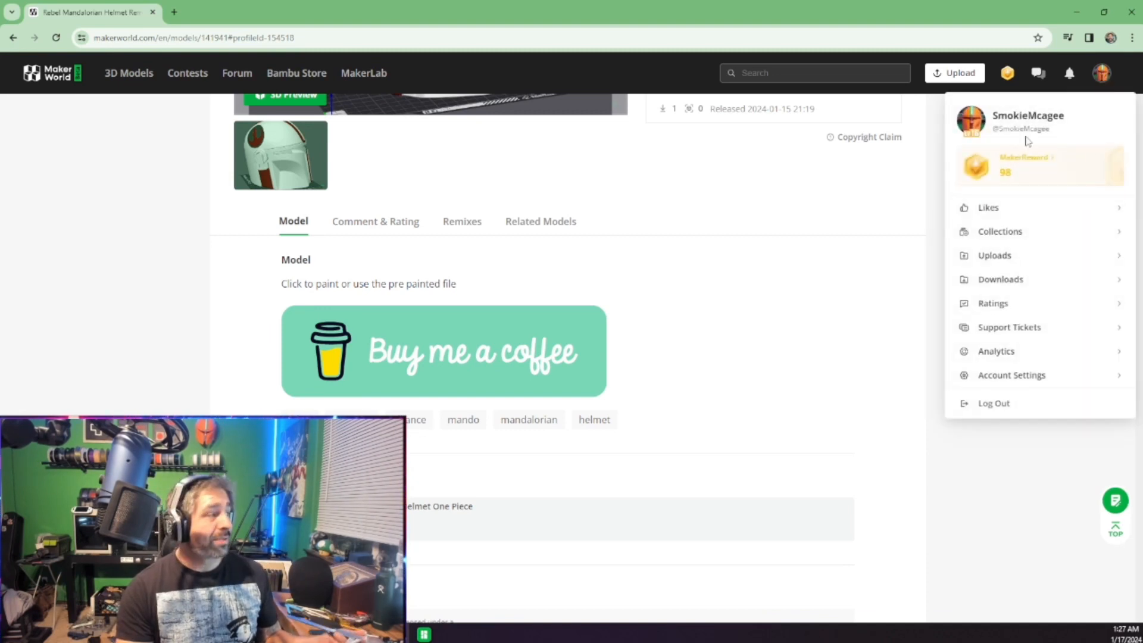
{"action": "left_click", "coordinate": [1028, 115]}
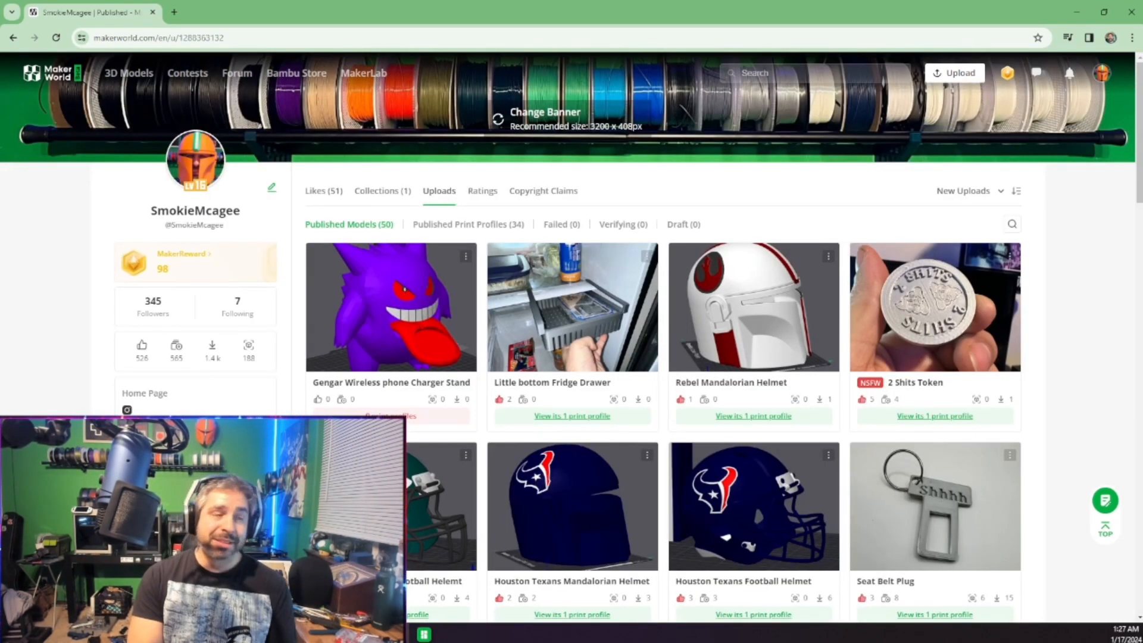
{"action": "scroll", "scroll_direction": "down", "scroll_amount": 3}
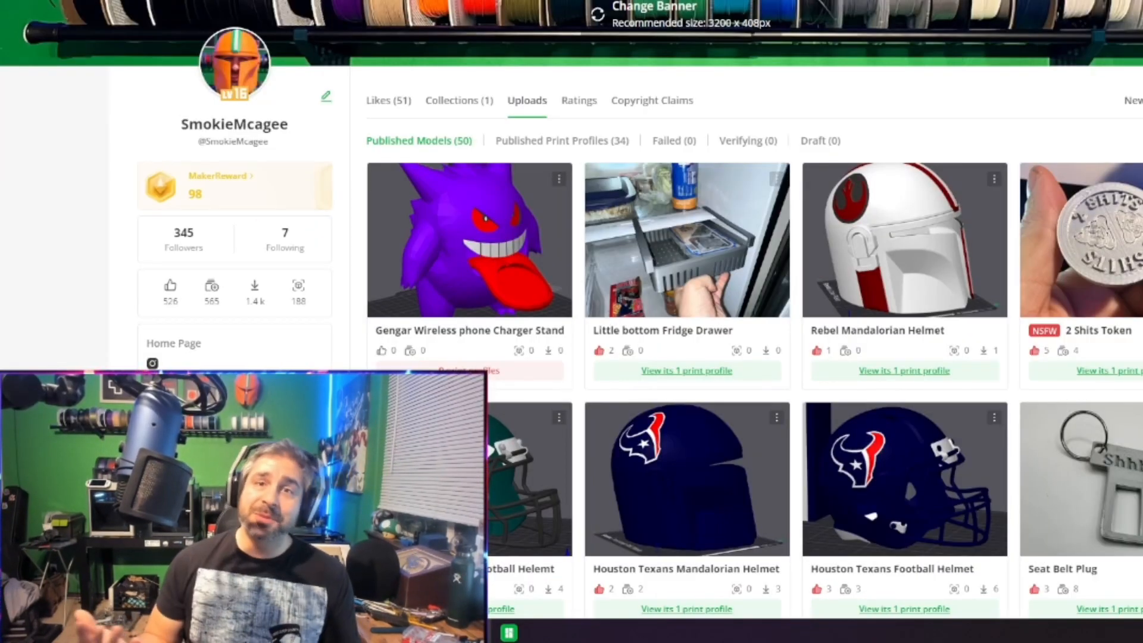